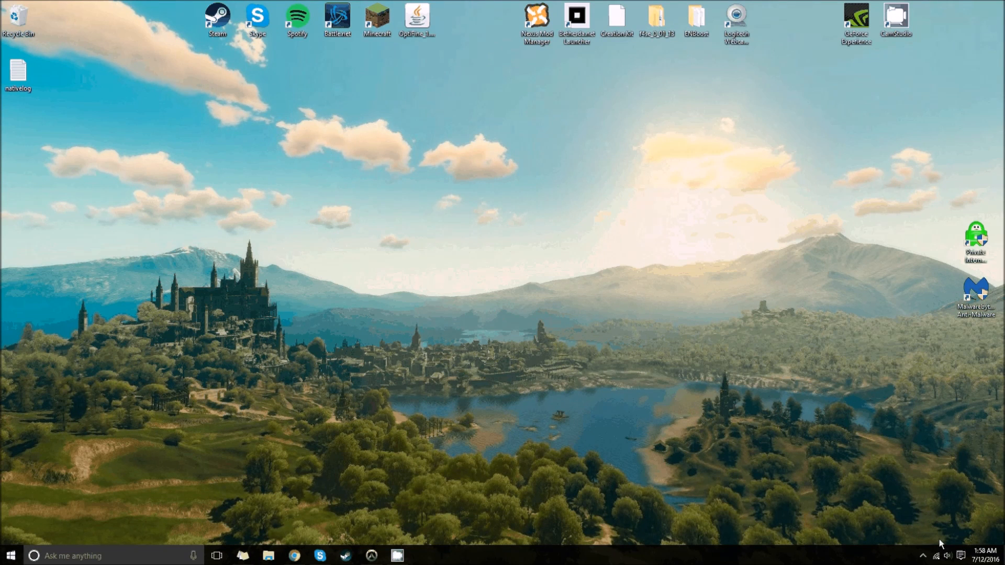
mouse_move(867, 76)
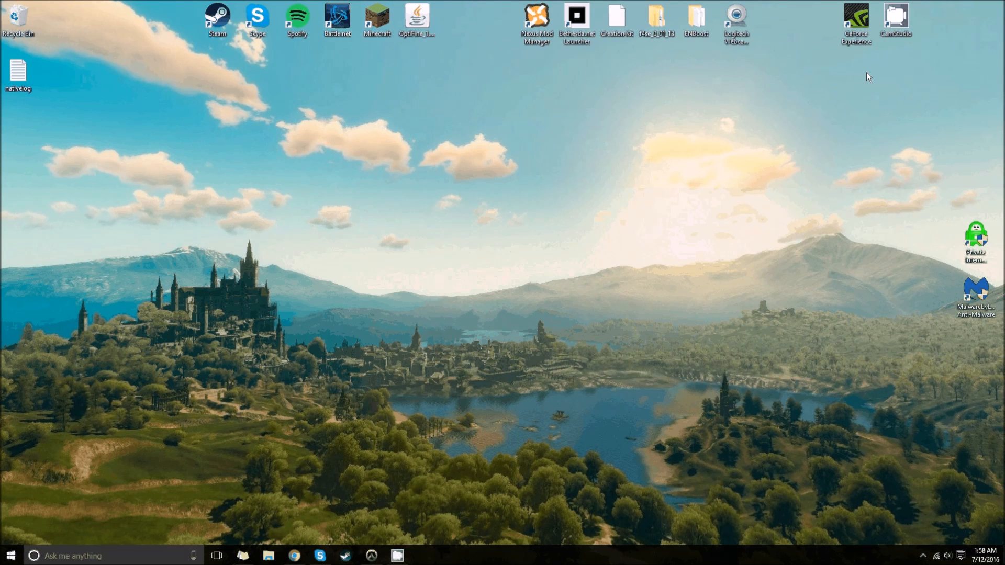
mouse_move(218, 475)
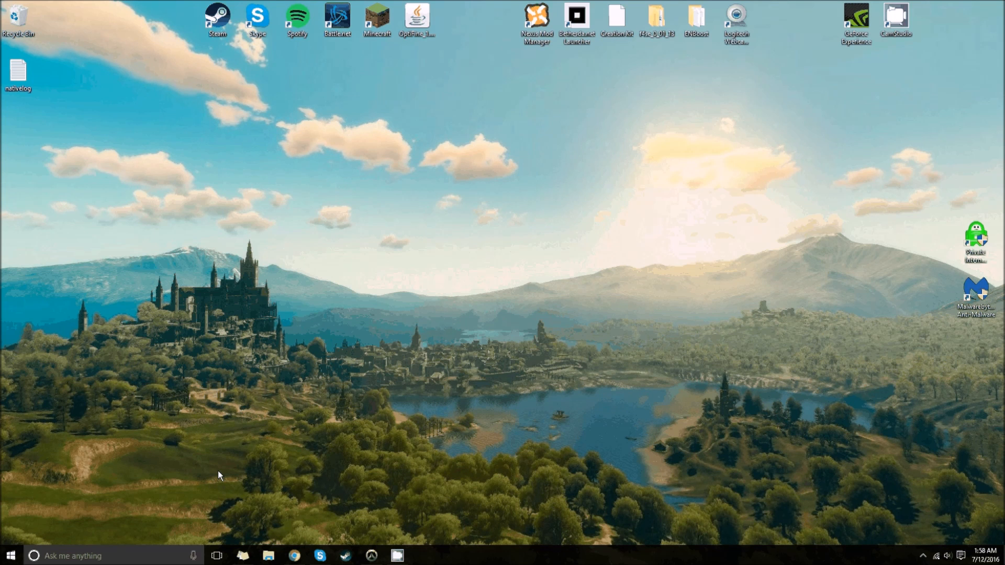
mouse_move(867, 433)
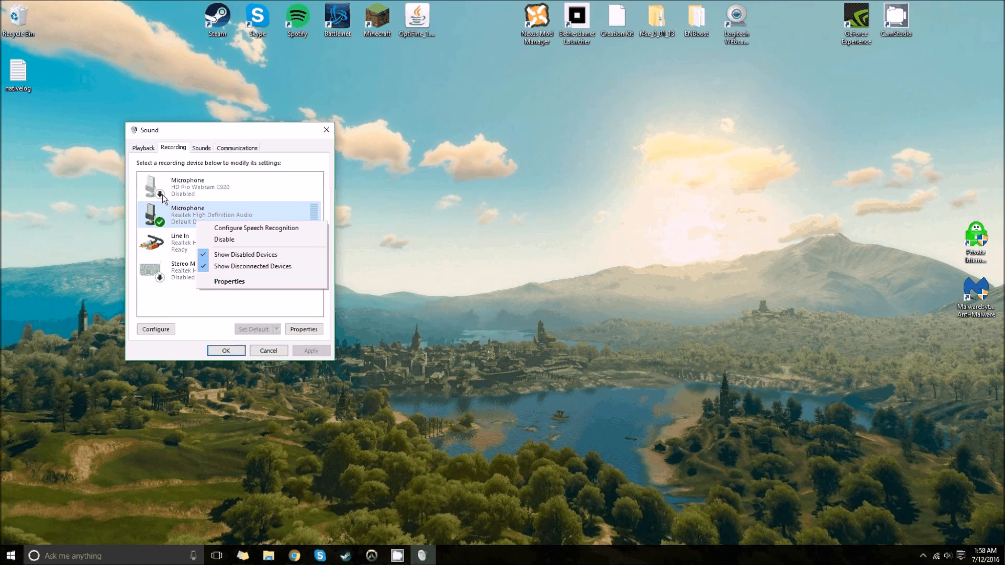
mouse_move(201, 266)
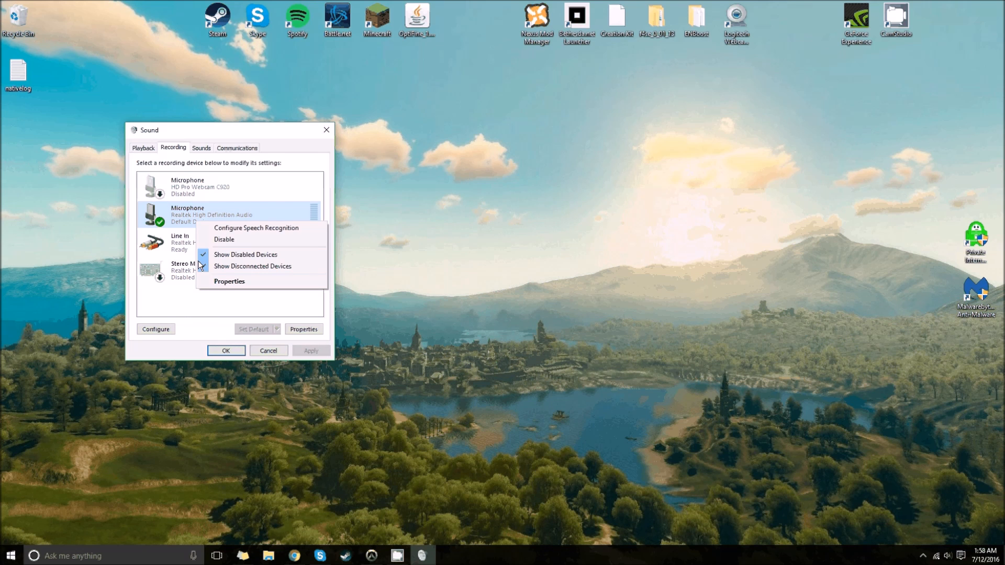
click(229, 281)
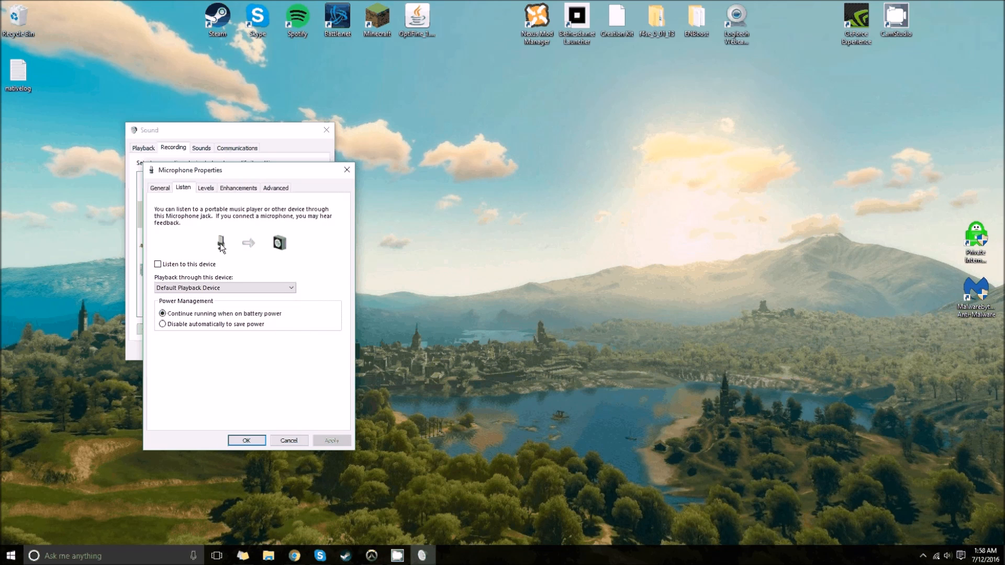
mouse_move(285, 263)
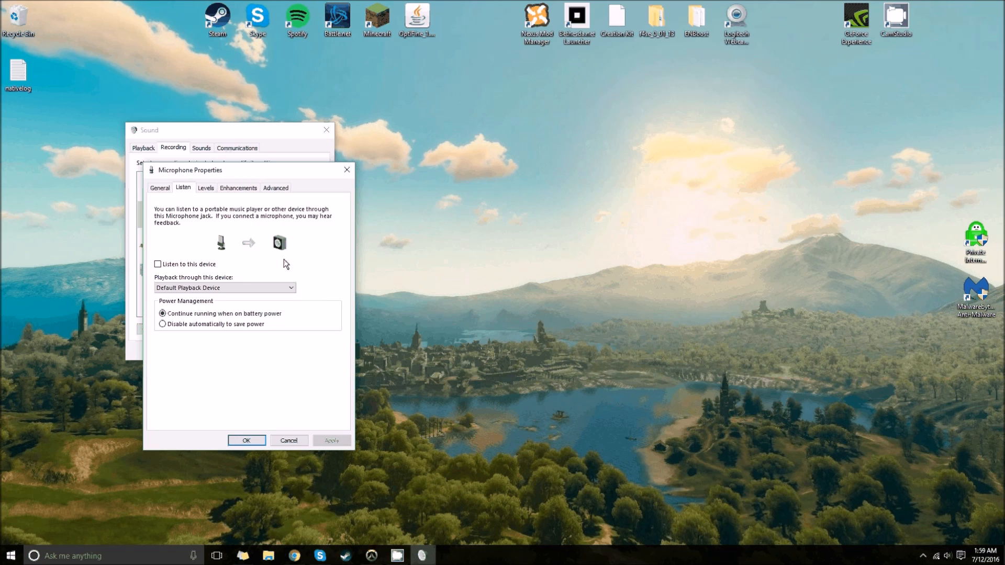
mouse_move(198, 259)
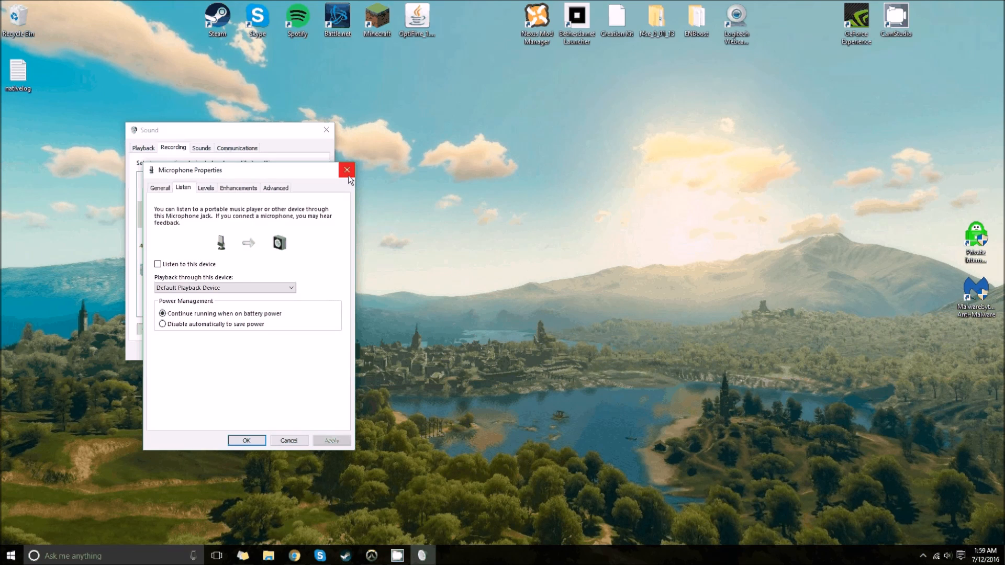
mouse_move(346, 171)
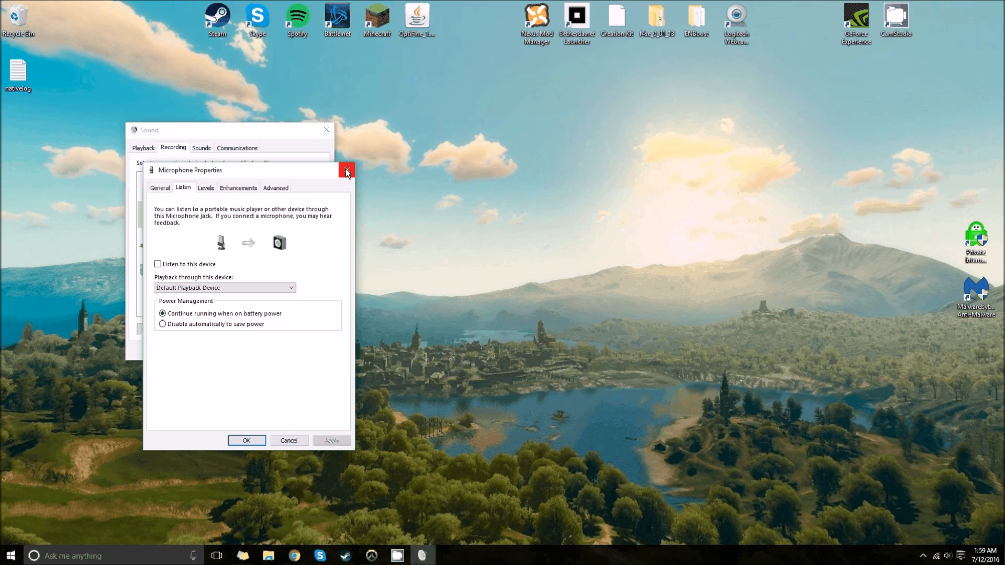
click(347, 169)
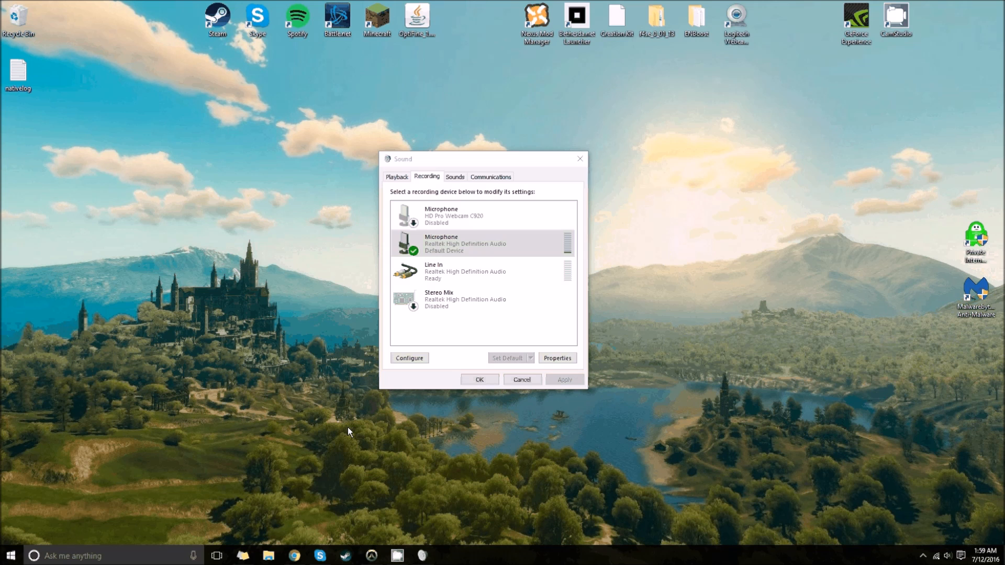
- Review the Realtek Speakers' rear-jack input levels in Properties > Levels, then close them
click(481, 216)
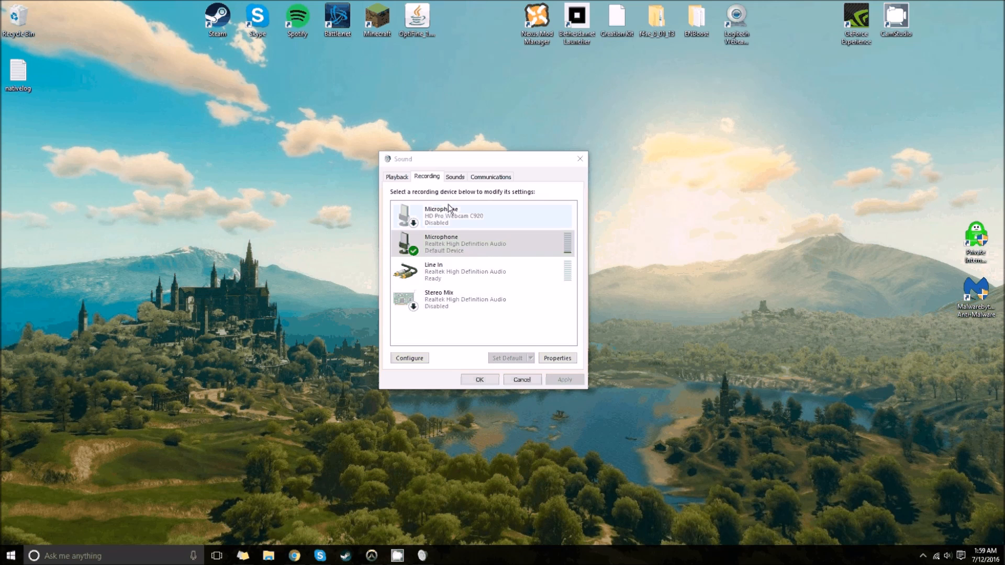
click(397, 176)
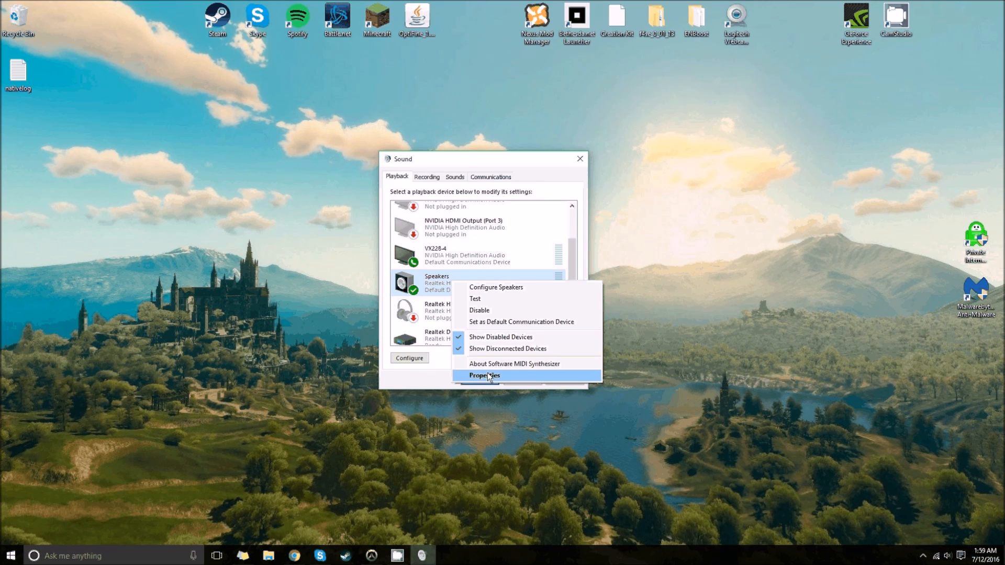
click(485, 374)
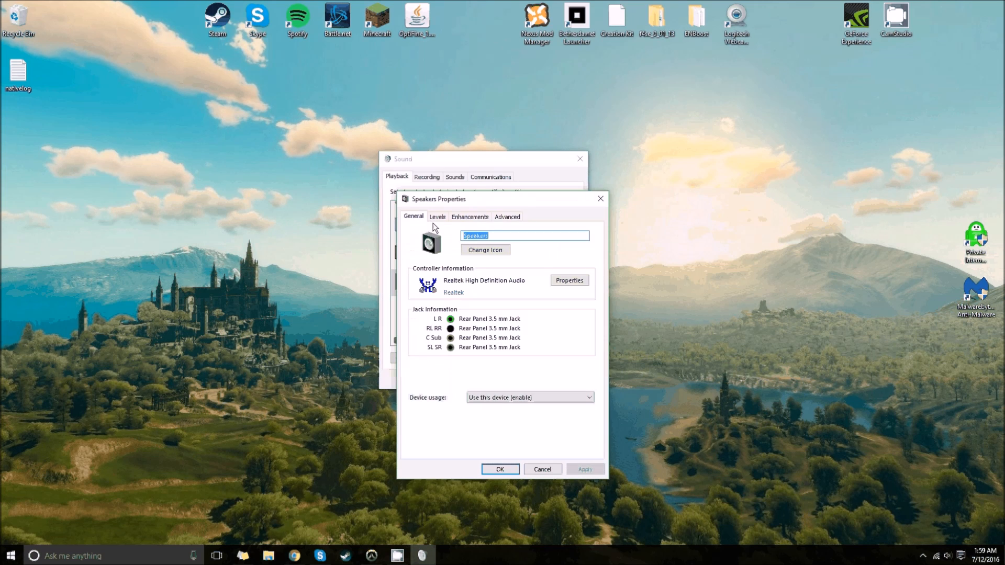
click(438, 216)
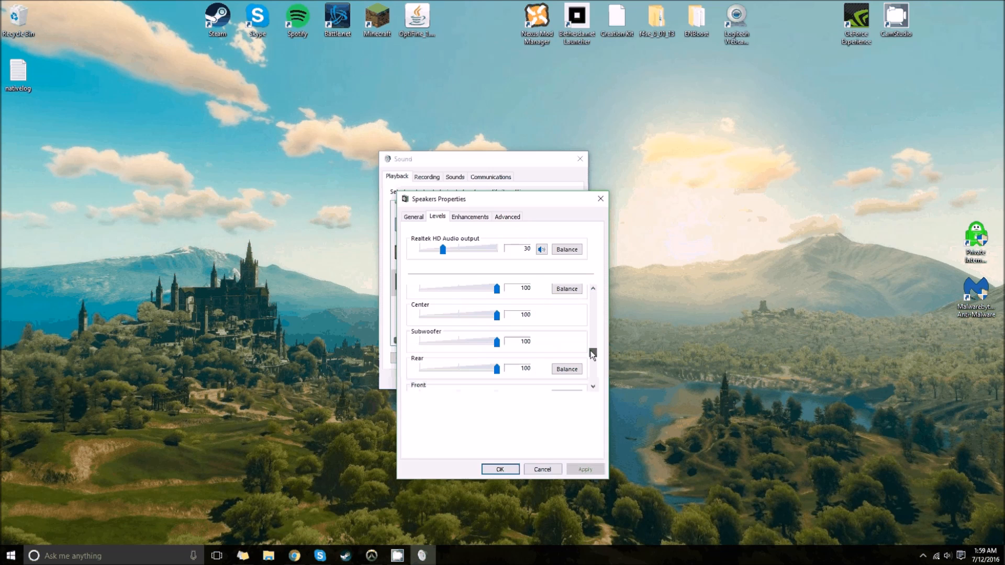
scroll(down, 3)
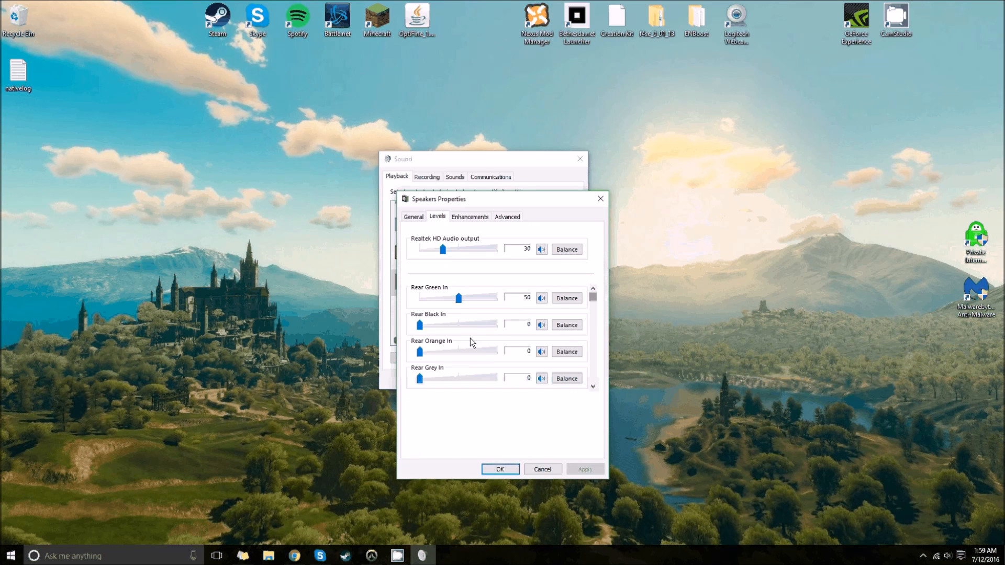
mouse_move(600, 199)
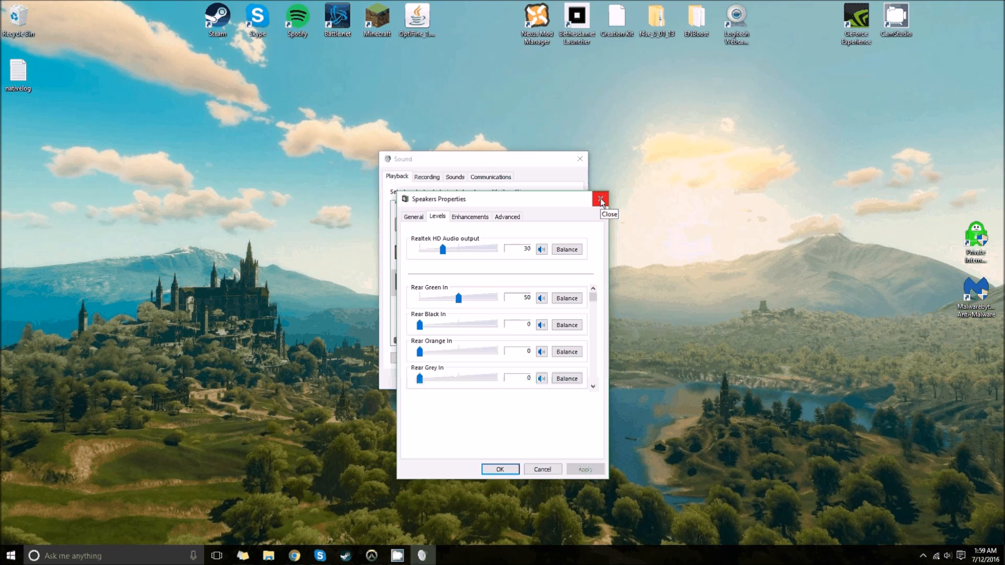
click(600, 199)
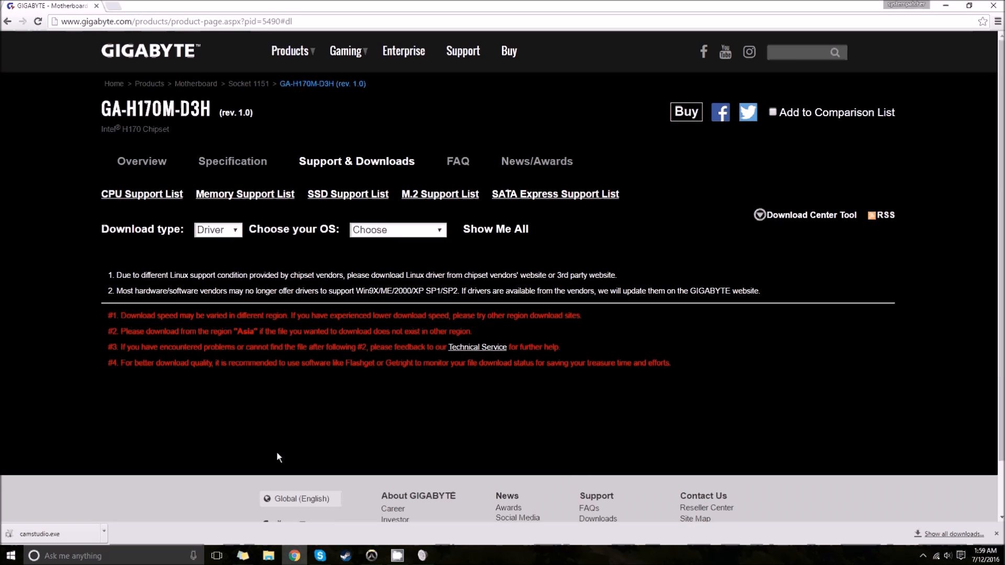
mouse_move(178, 95)
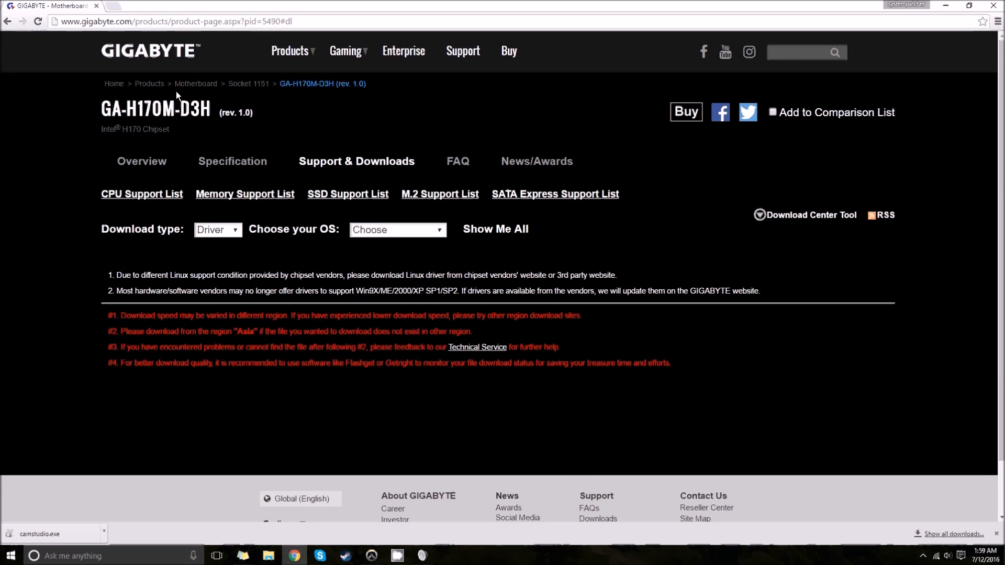
mouse_move(113, 84)
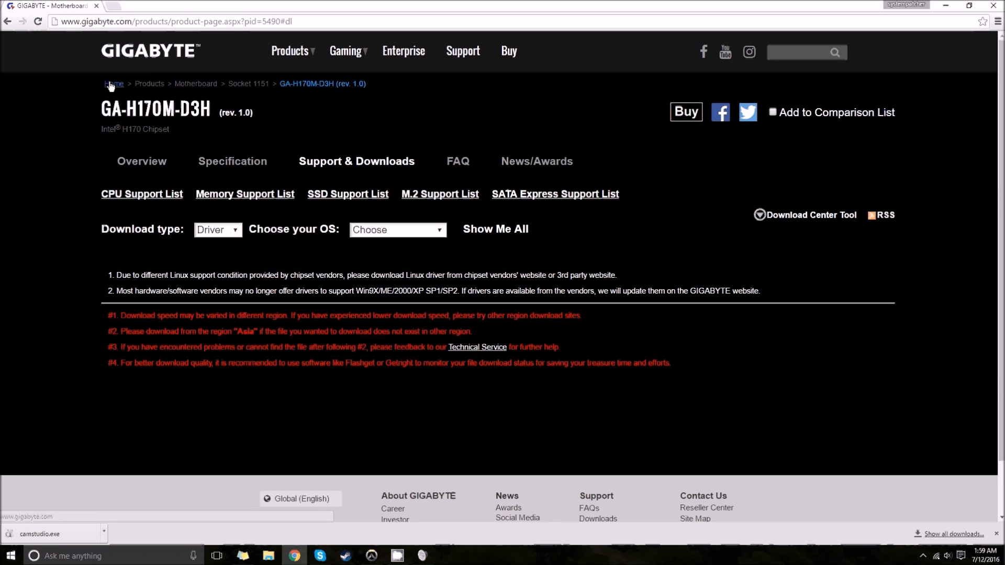
mouse_move(196, 83)
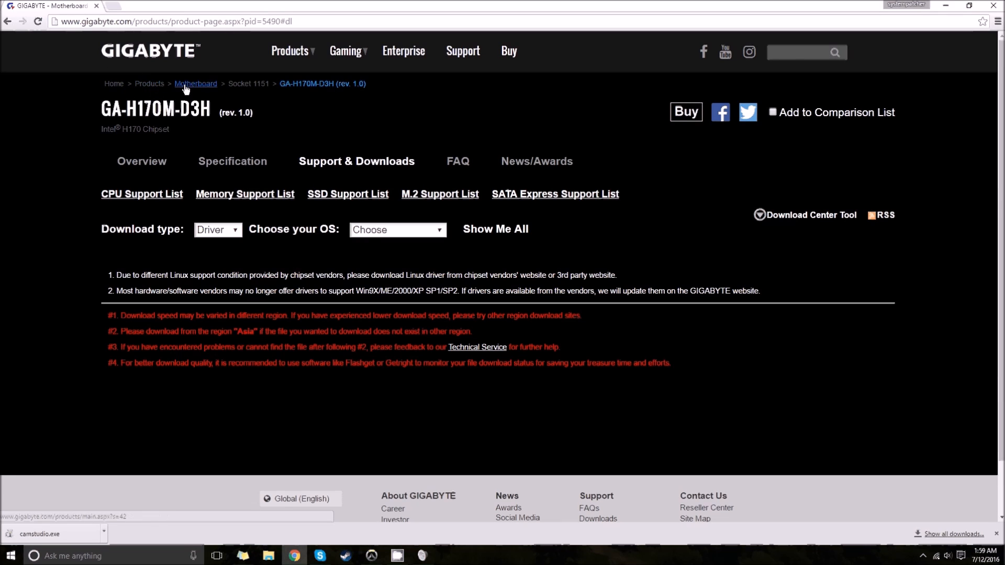
- Filter the Gigabyte support page to Windows 10 64bit drivers showing the Realtek HD Audio Driver
click(248, 84)
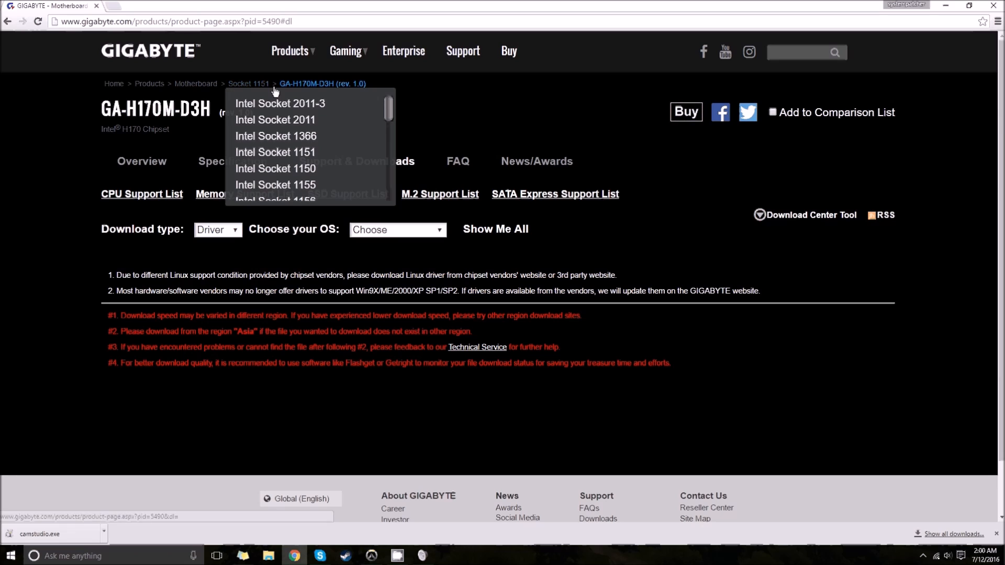
click(302, 84)
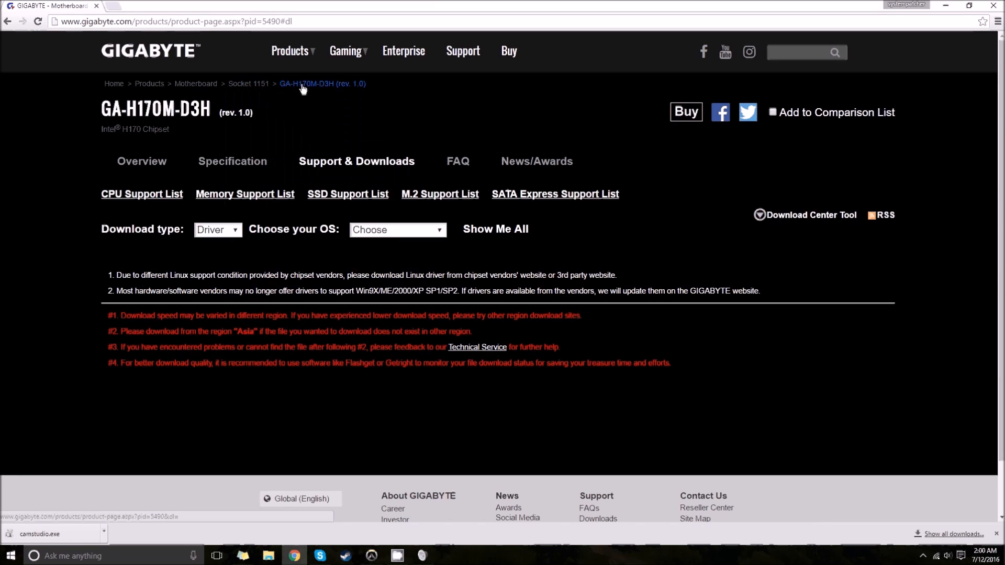
mouse_move(321, 218)
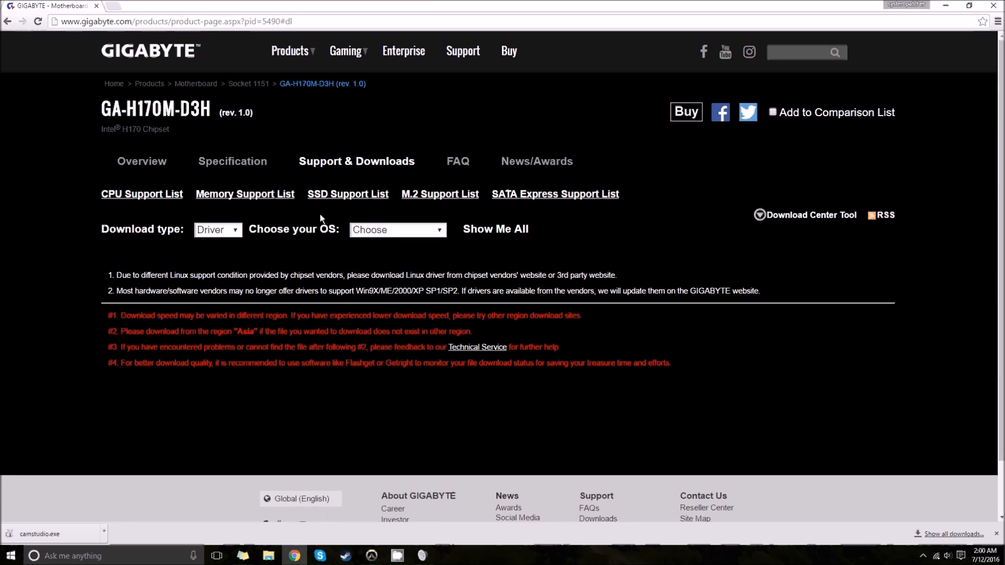
click(395, 229)
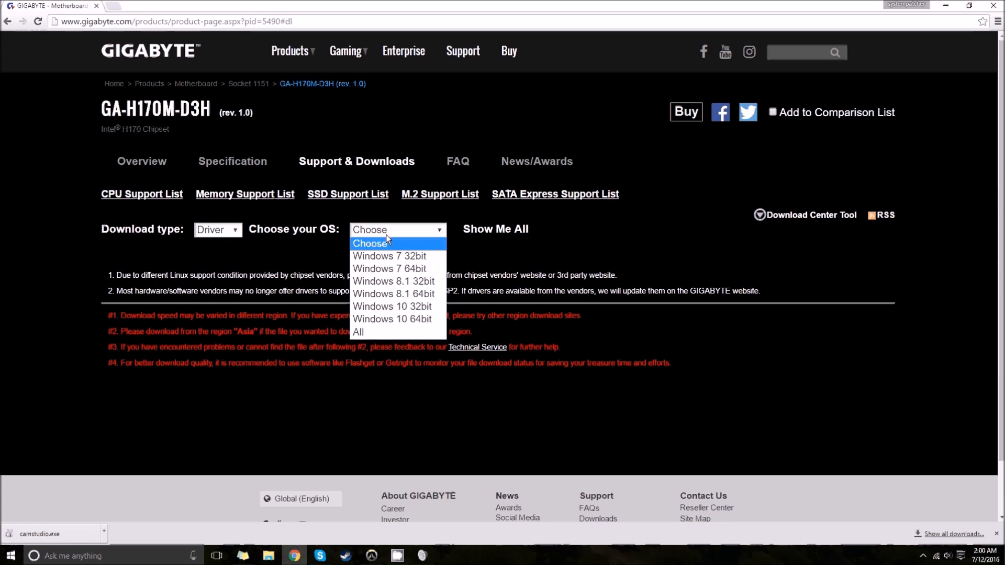
mouse_move(395, 319)
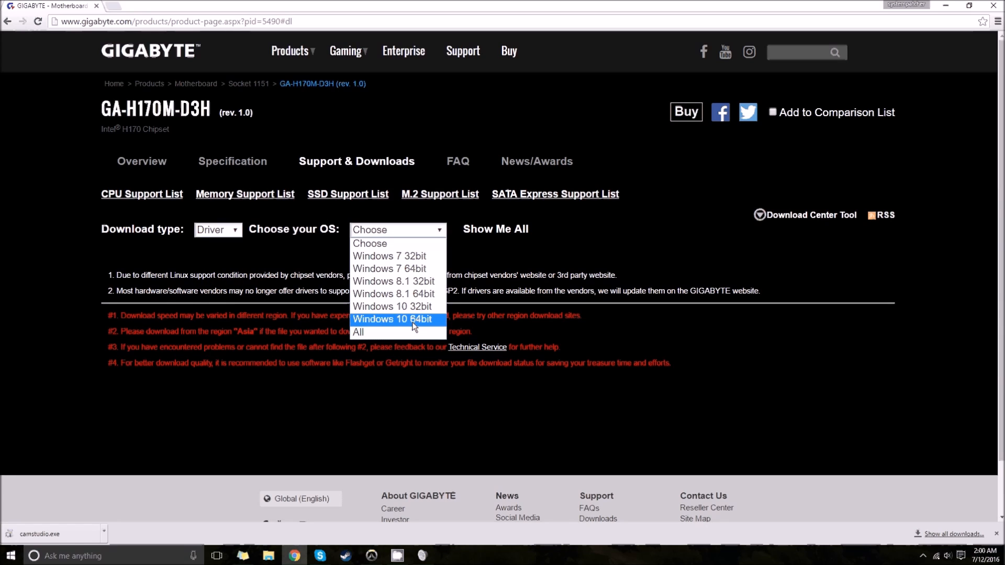
click(394, 319)
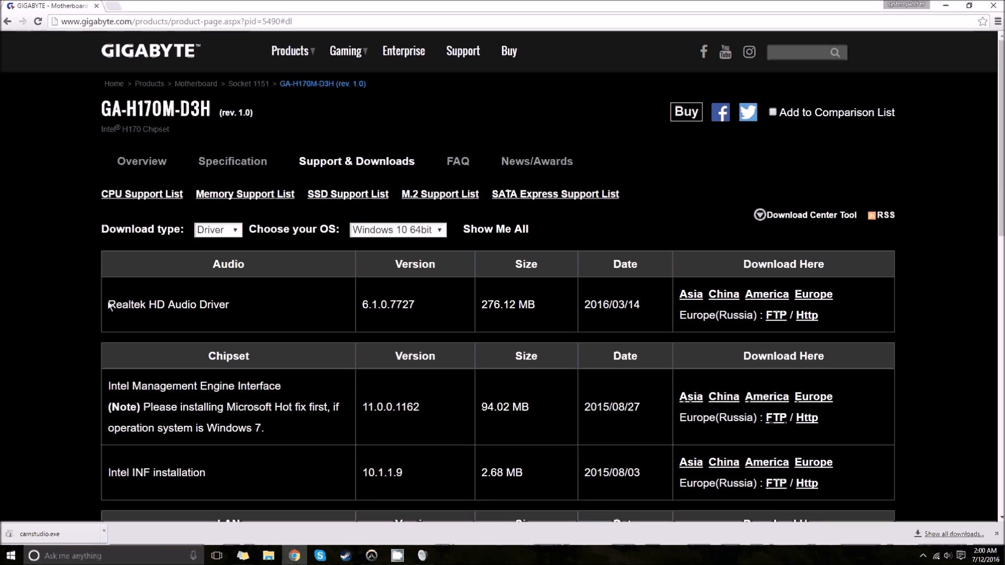
mouse_move(640, 308)
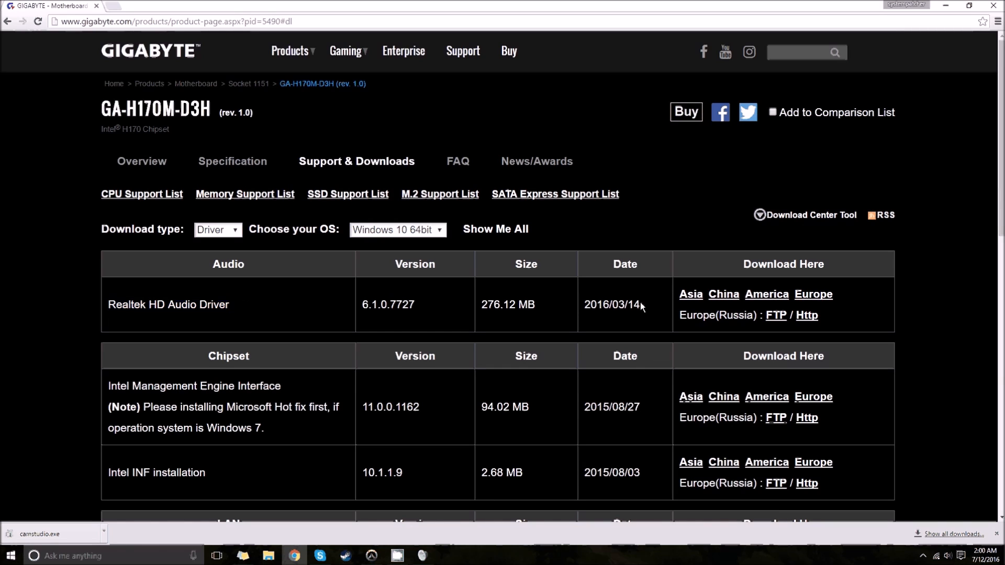
mouse_move(625, 289)
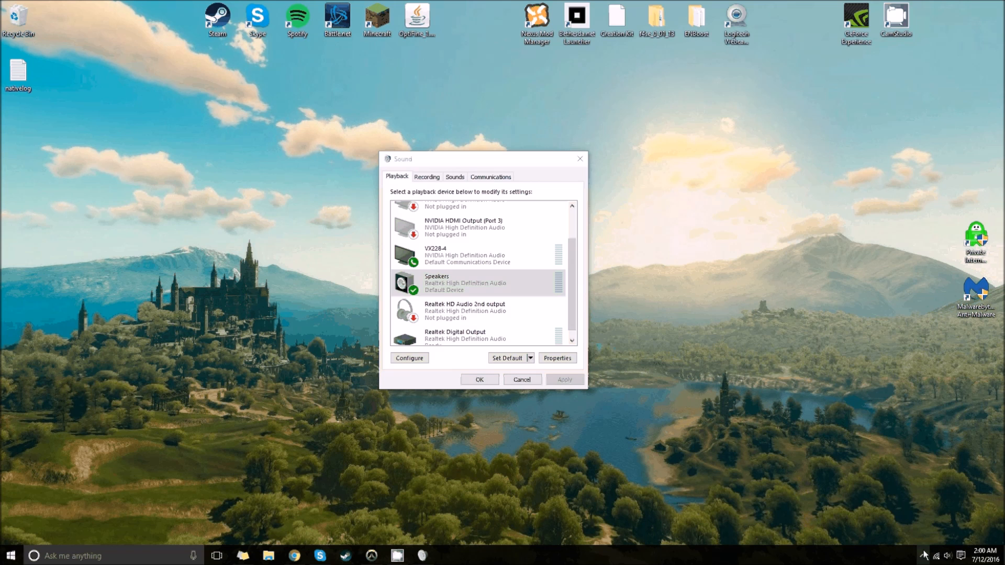
- Reopen the Speakers levels and confirm Rear Pink In is set to 50
scroll(up, 3)
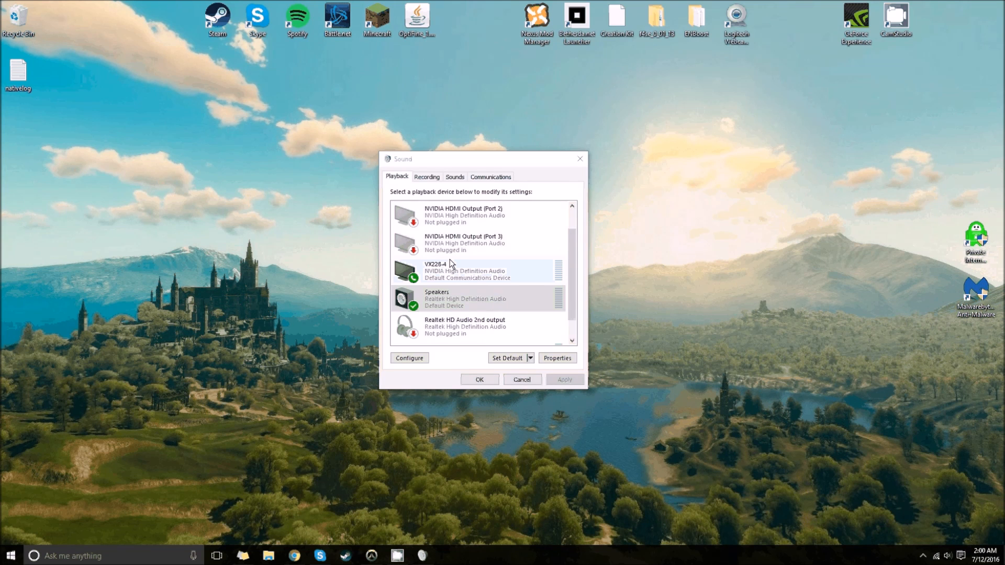
scroll(down, 3)
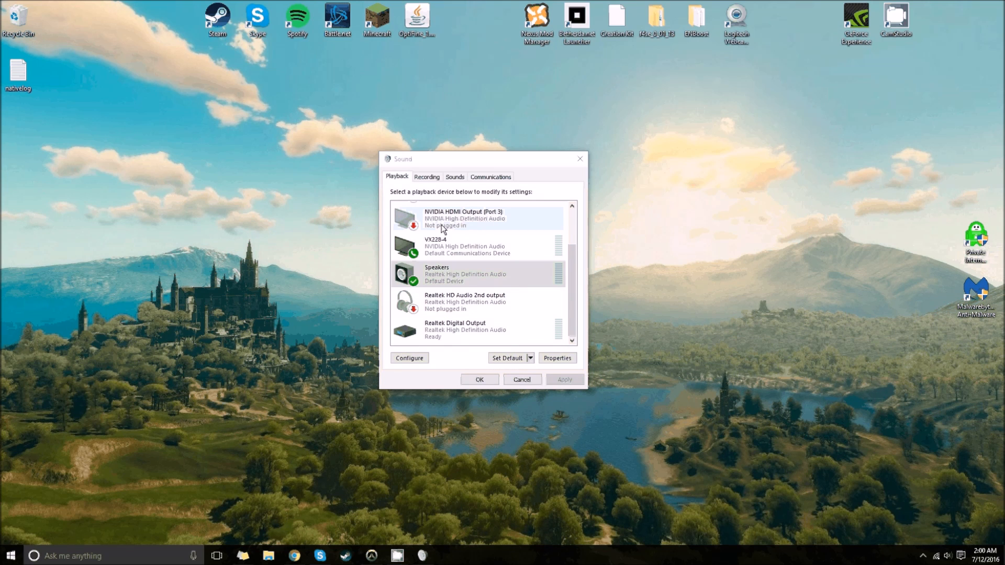
click(556, 358)
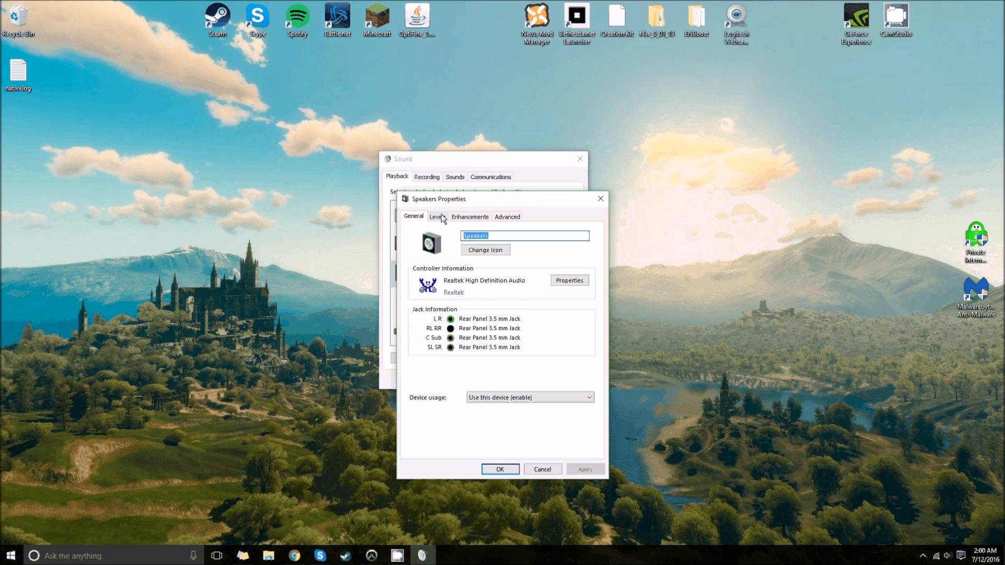
click(437, 217)
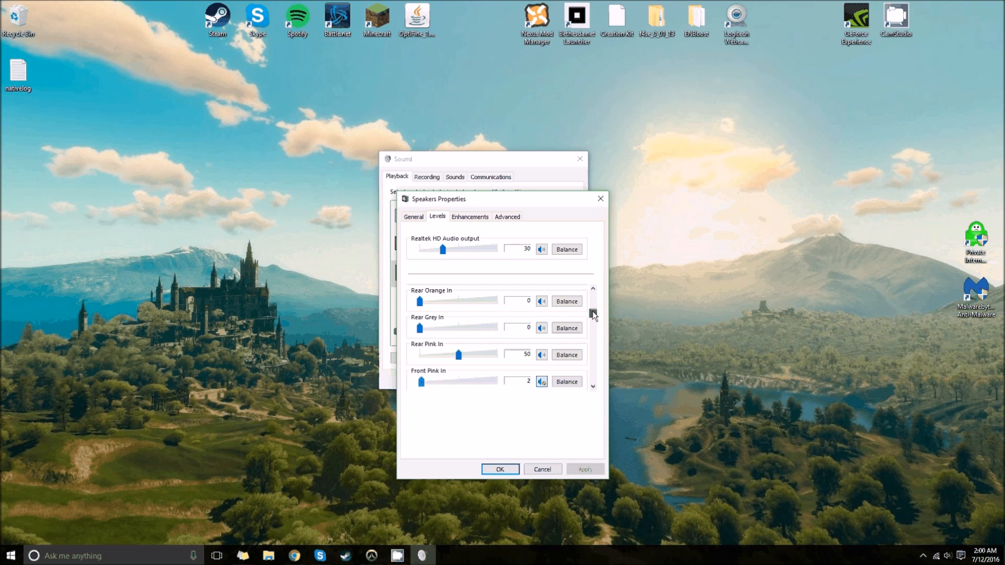
scroll(down, 3)
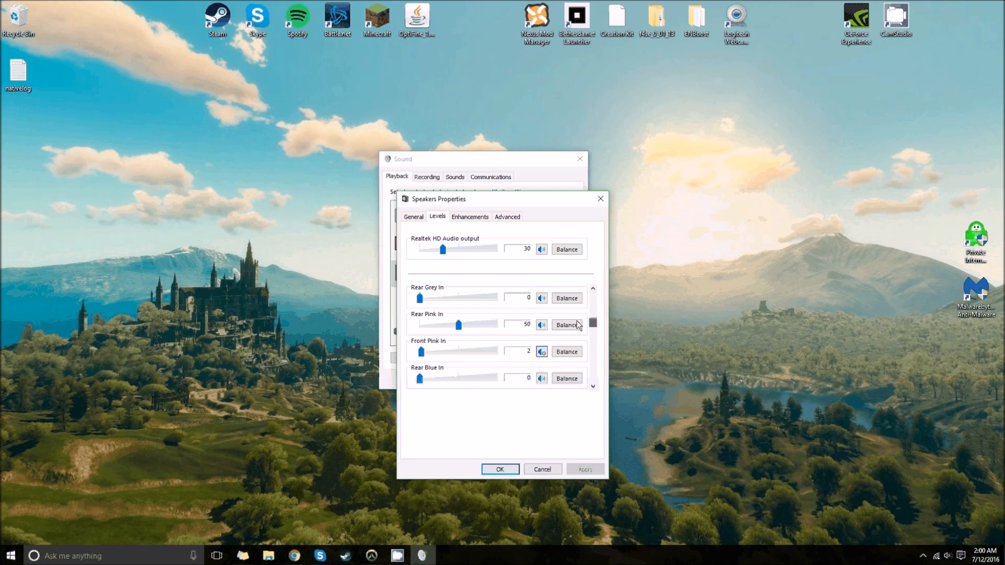
scroll(down, 3)
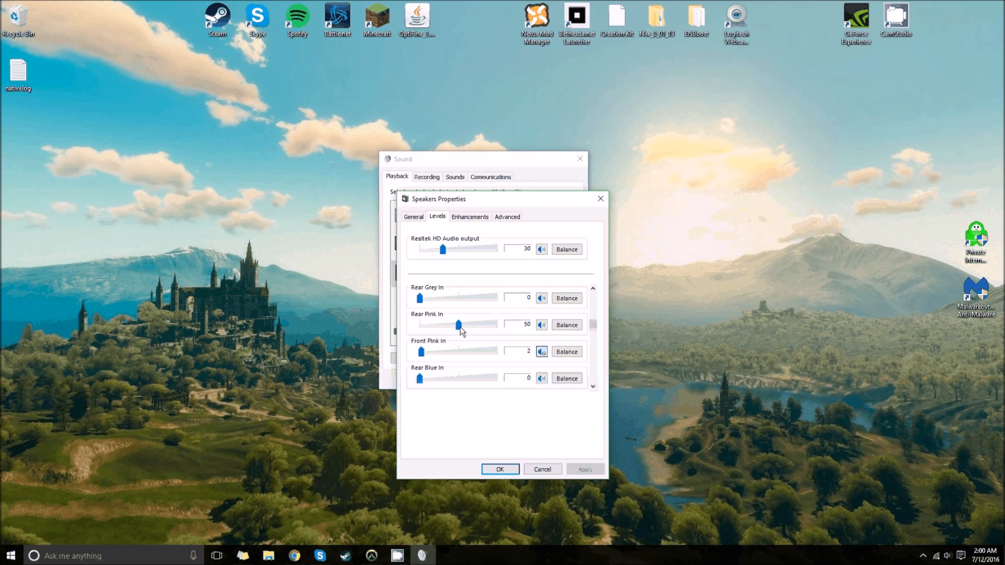
mouse_move(419, 327)
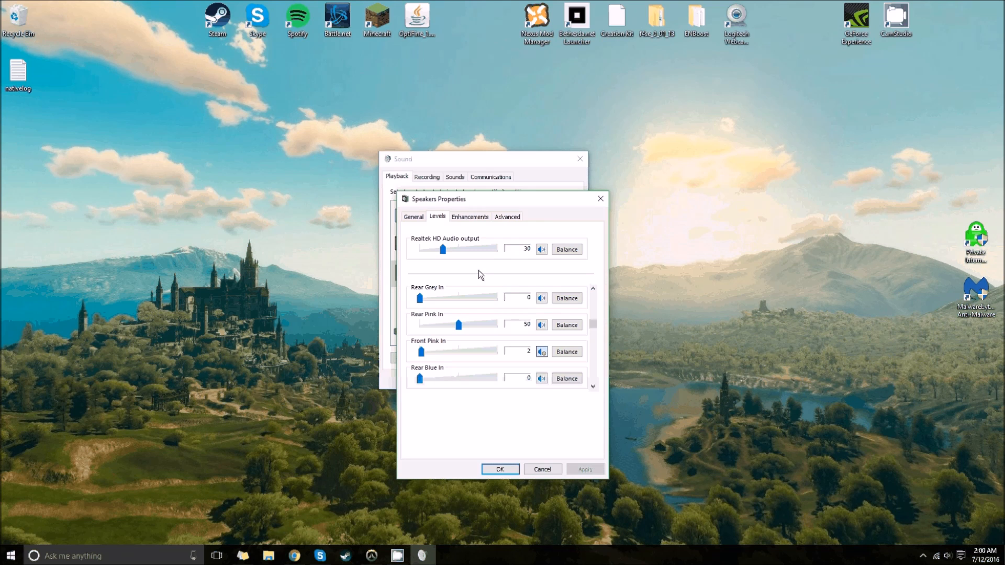
mouse_move(424, 211)
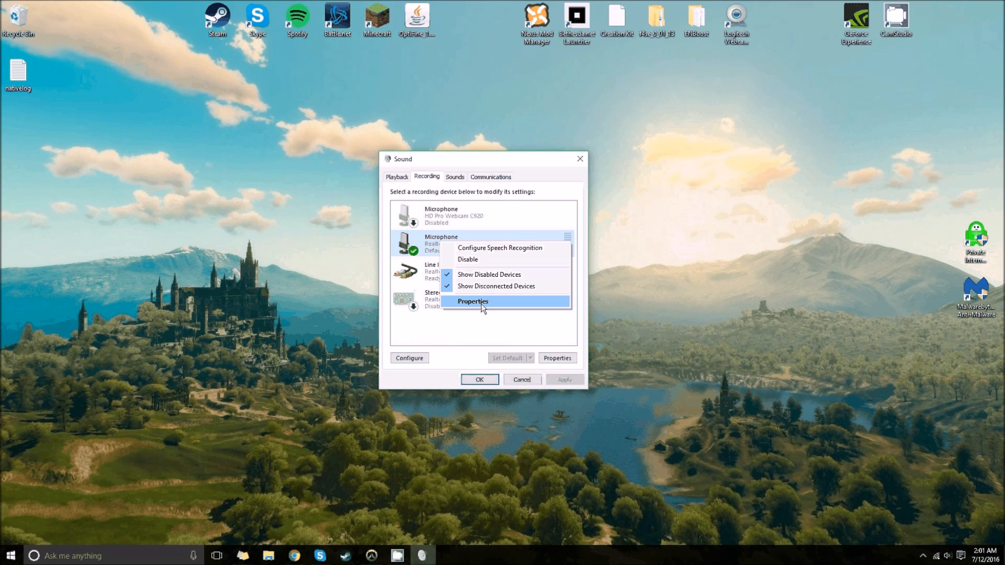
- Verify the Realtek microphone shows Microphone 40 and Microphone Boost +20.0 dB, then close its properties
click(472, 302)
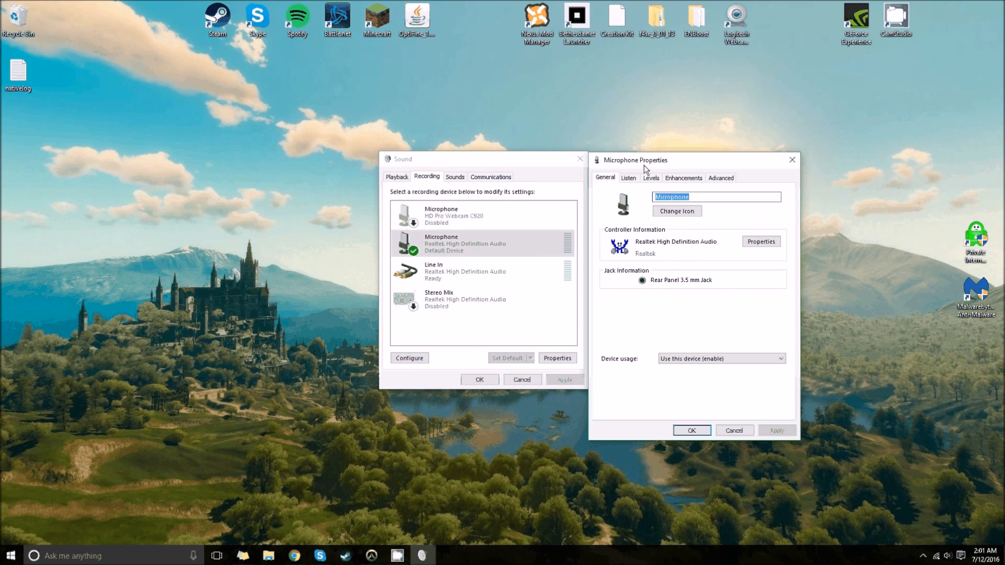
click(628, 178)
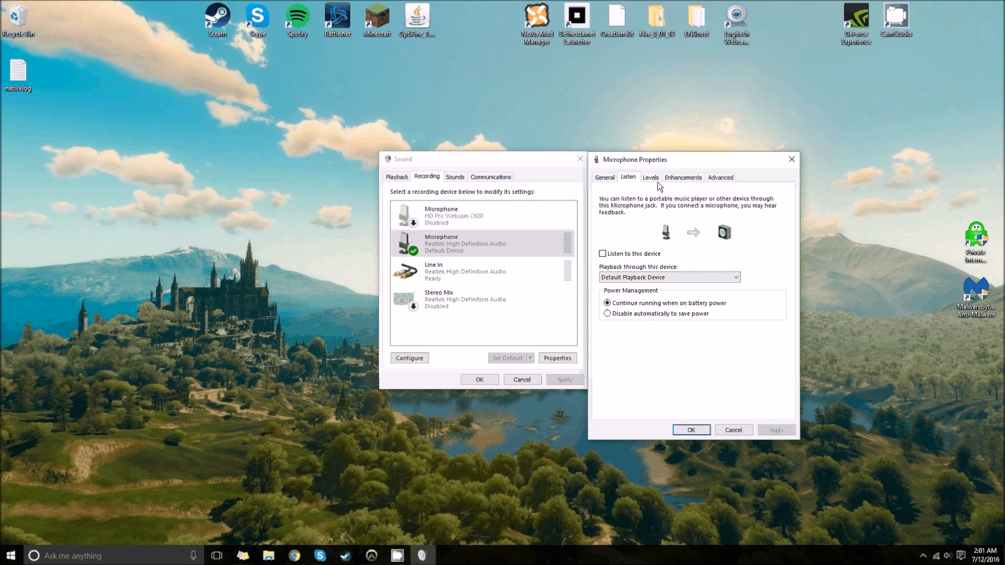
click(650, 178)
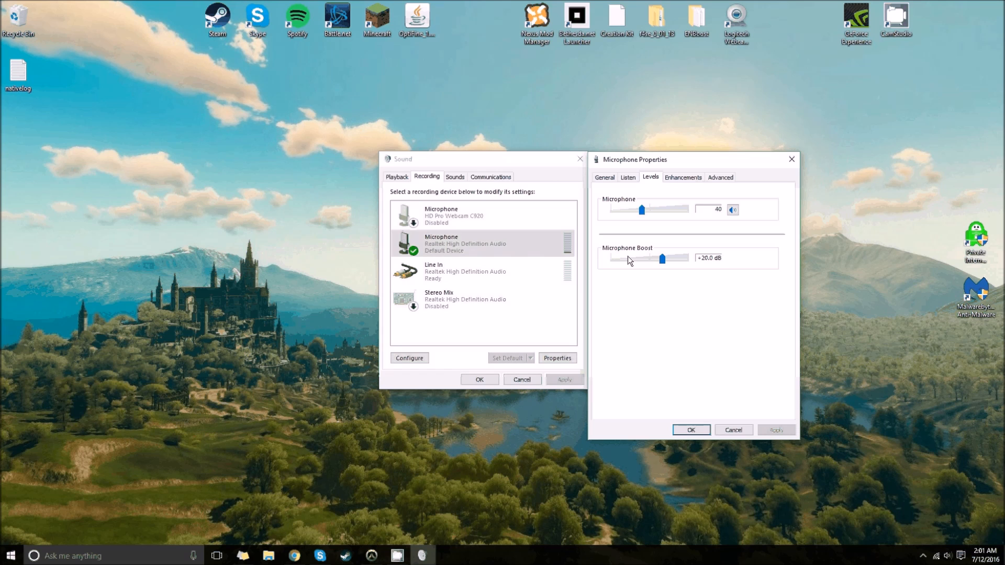
mouse_move(687, 264)
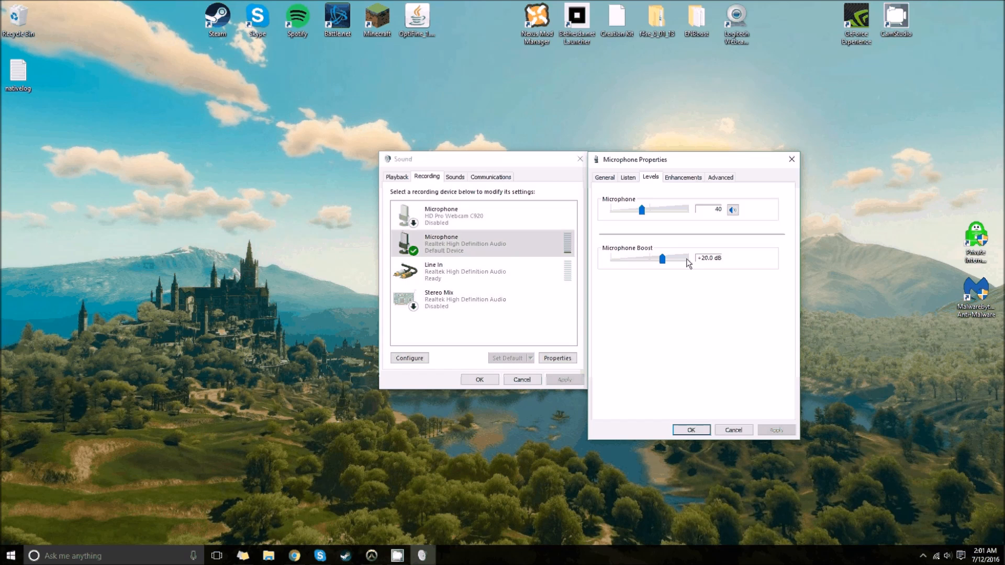
mouse_move(633, 267)
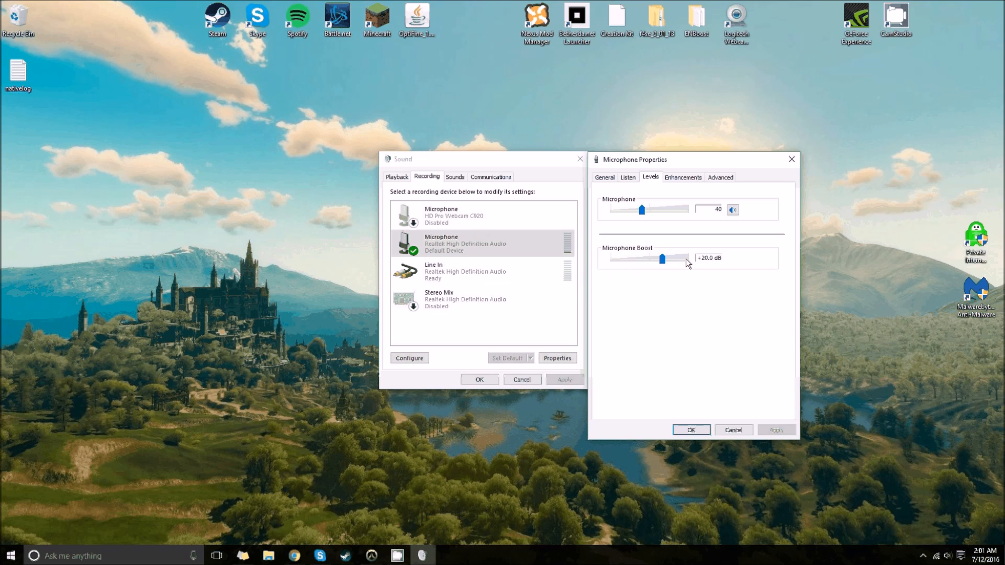
mouse_move(667, 254)
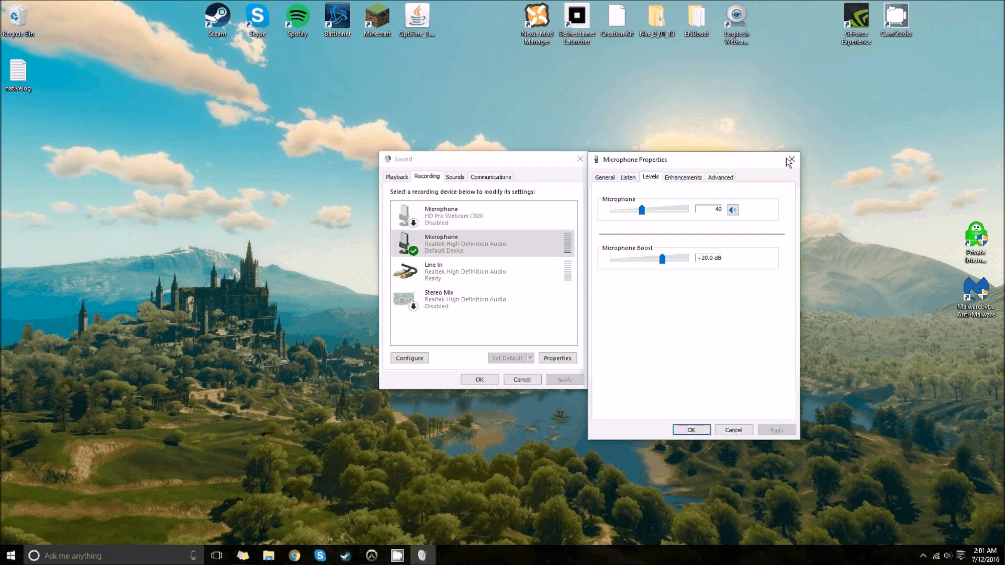
click(792, 159)
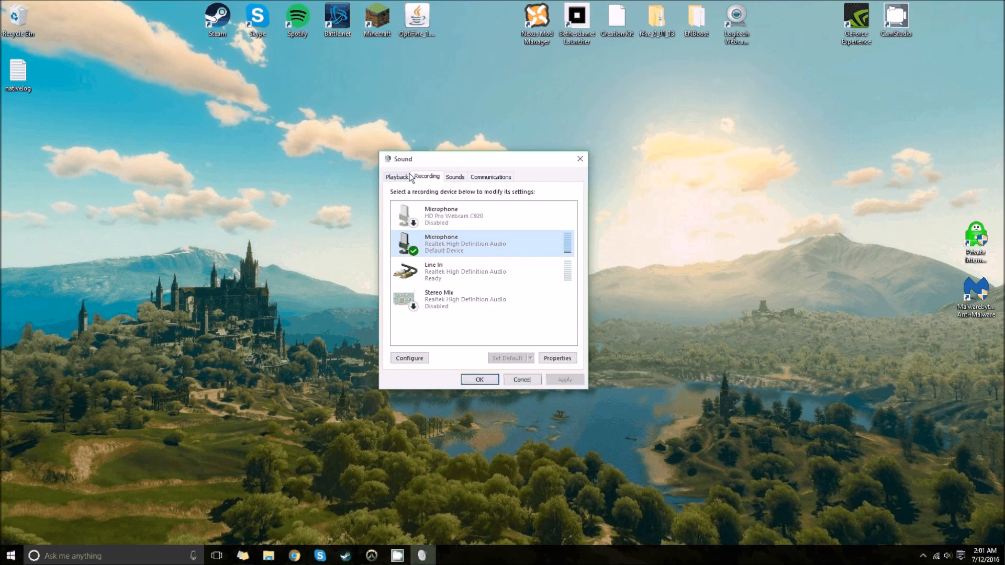
- Glance over the Playback and Recording device lists, then accept with OK to close Sound
click(398, 177)
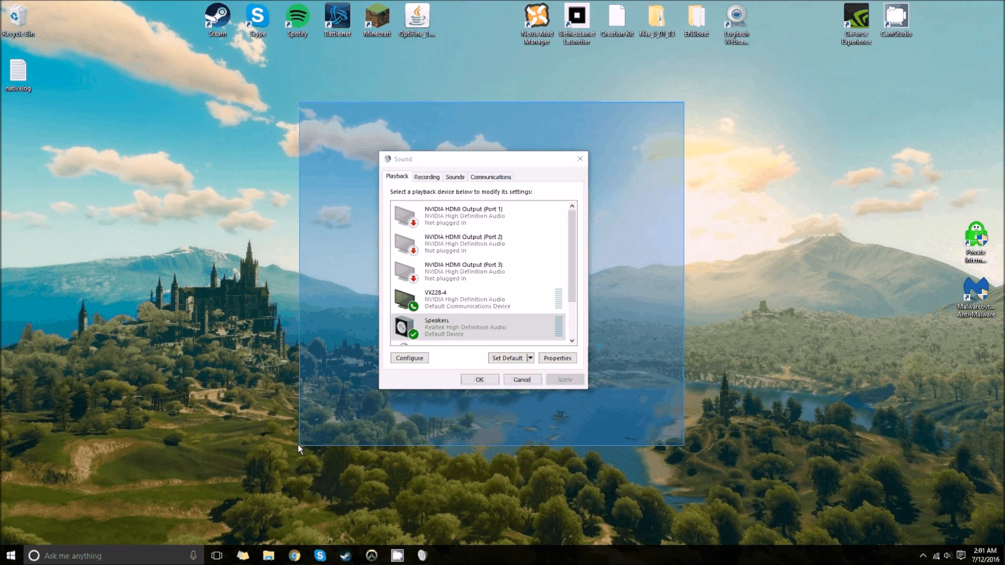
mouse_move(658, 119)
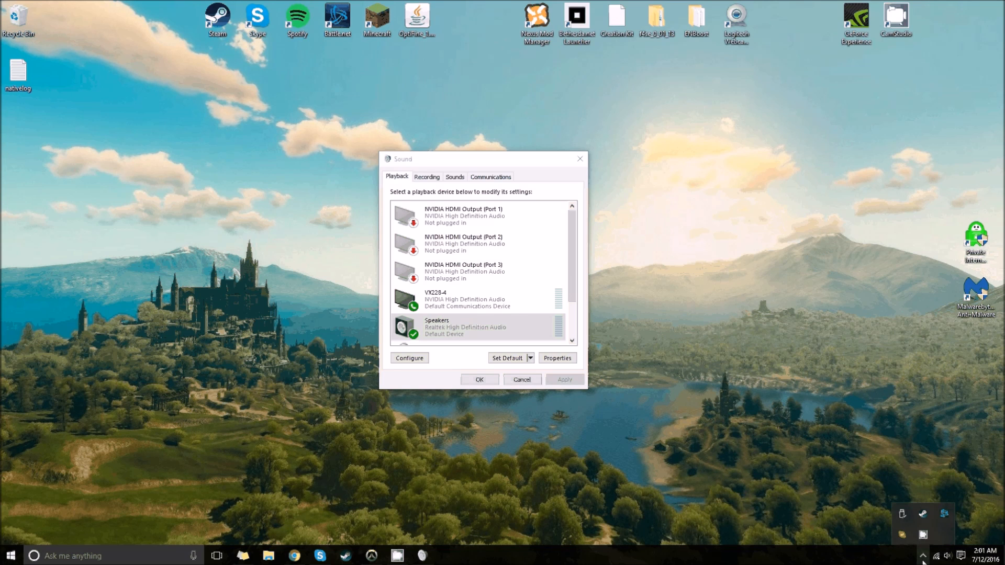
mouse_move(678, 447)
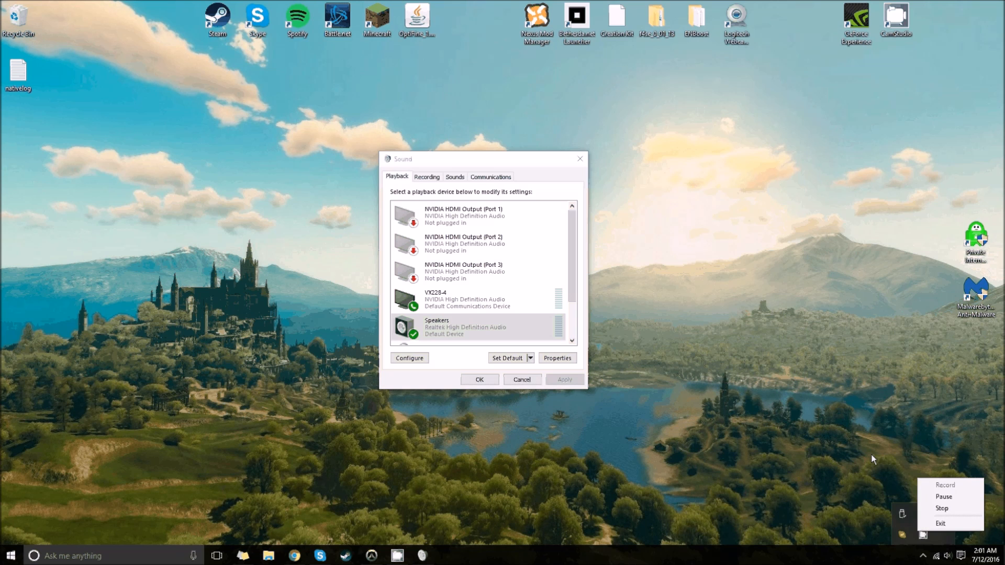
click(426, 177)
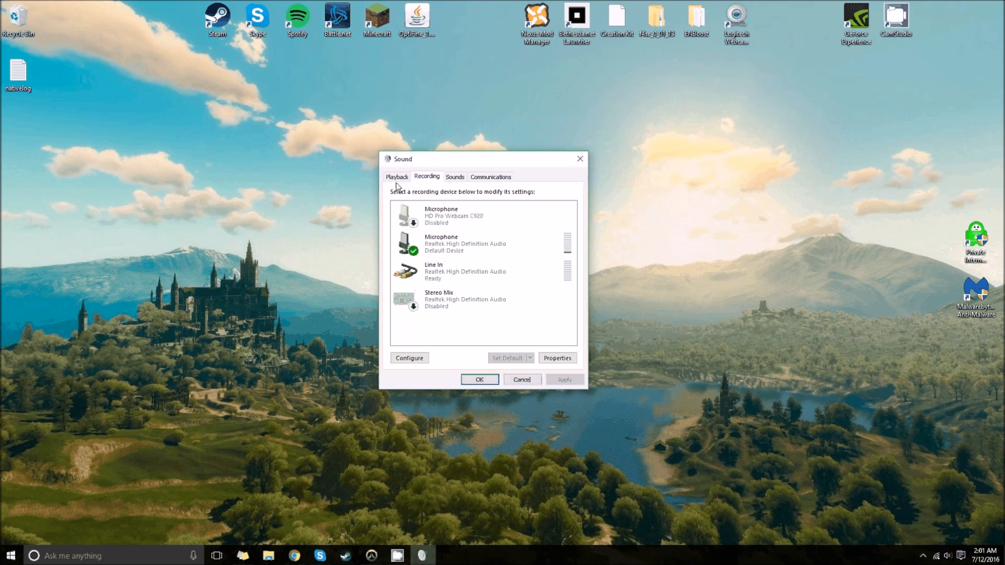
click(397, 177)
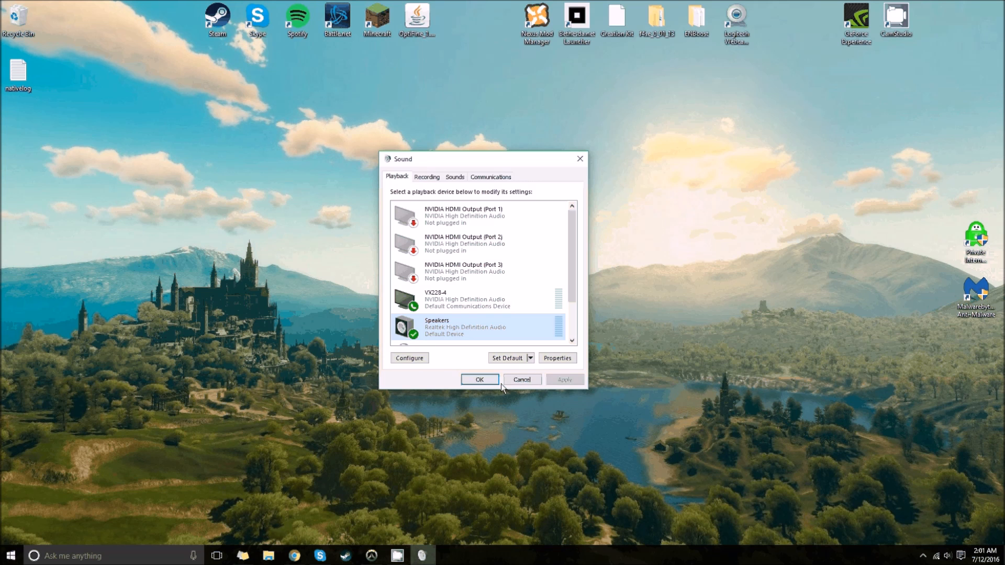
click(479, 378)
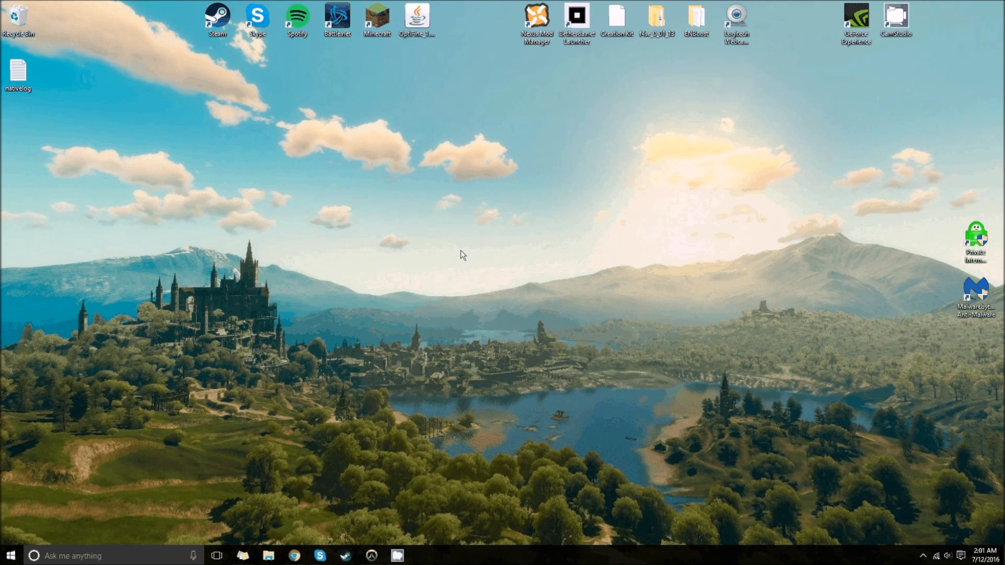
mouse_move(583, 270)
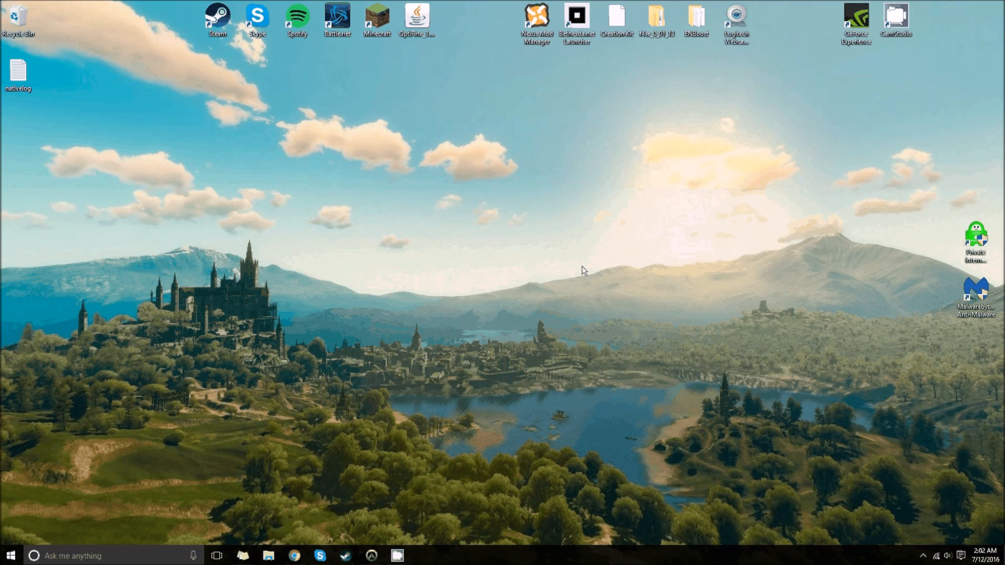
mouse_move(530, 295)
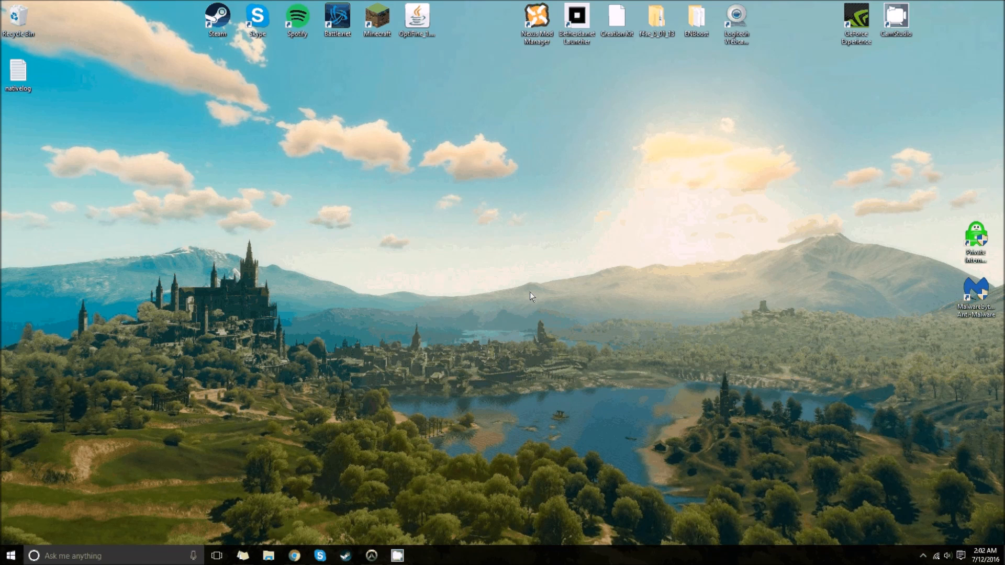